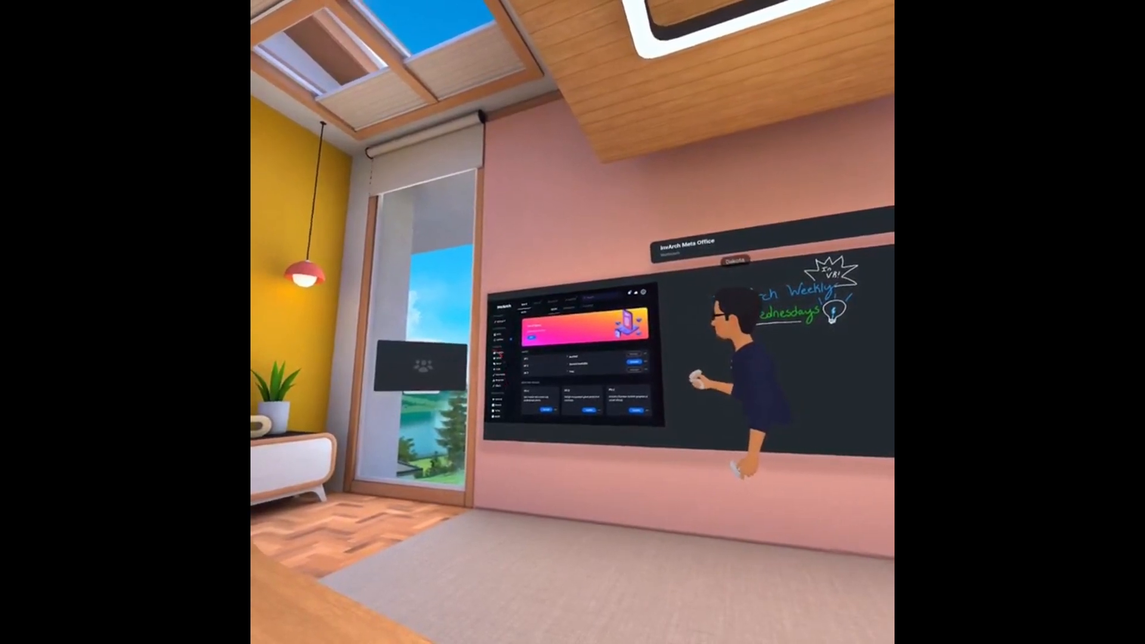
mouse_move(573, 322)
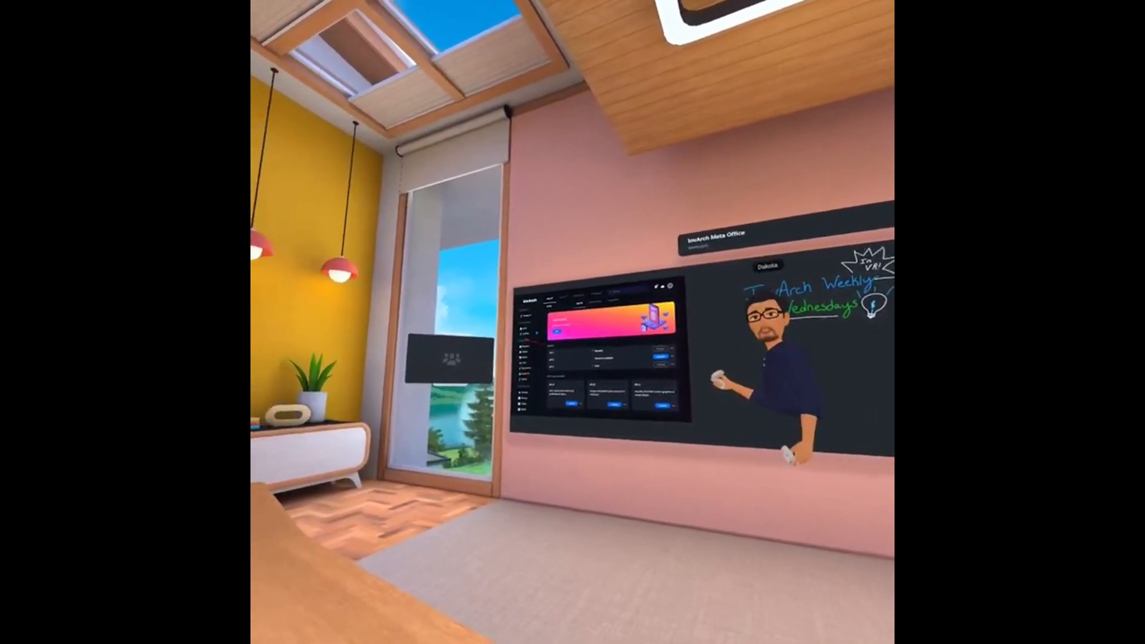
mouse_move(573, 322)
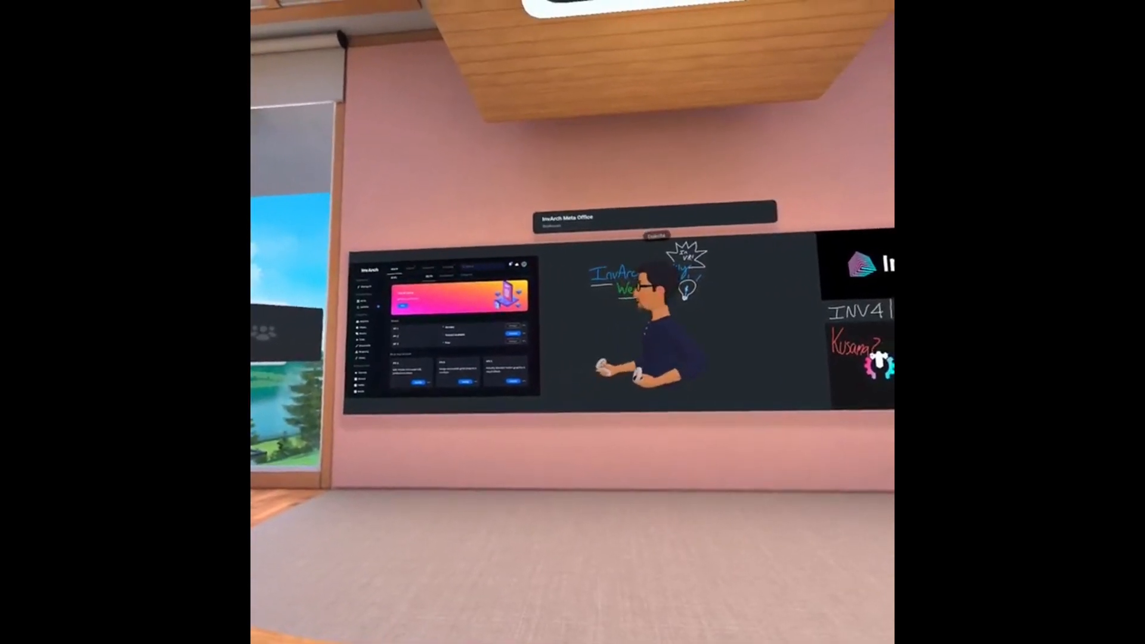
mouse_move(573, 322)
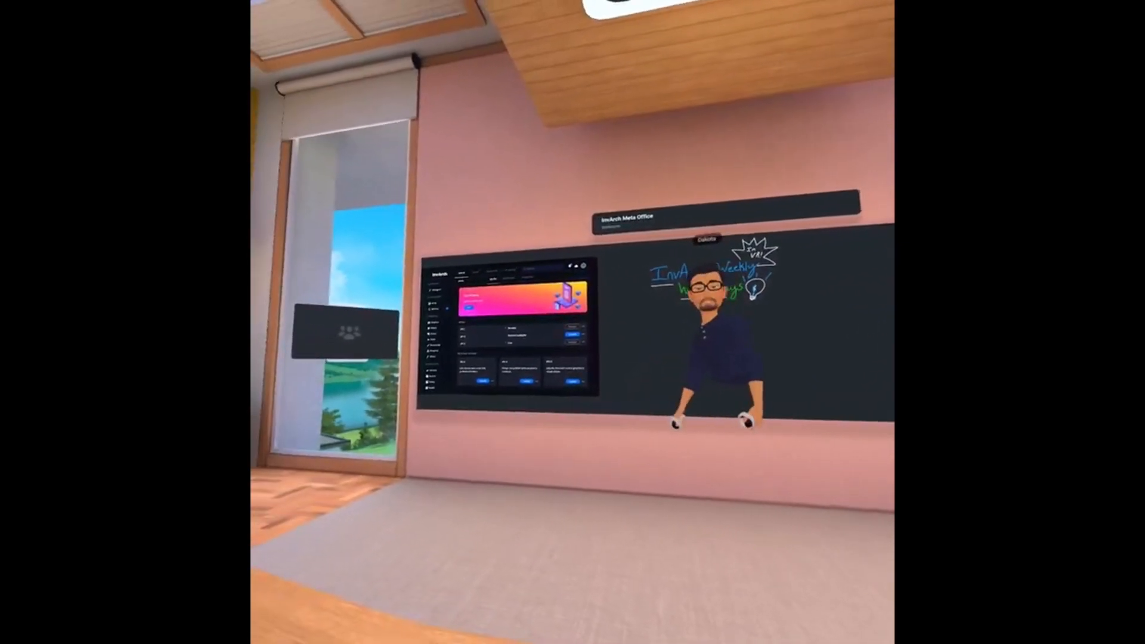